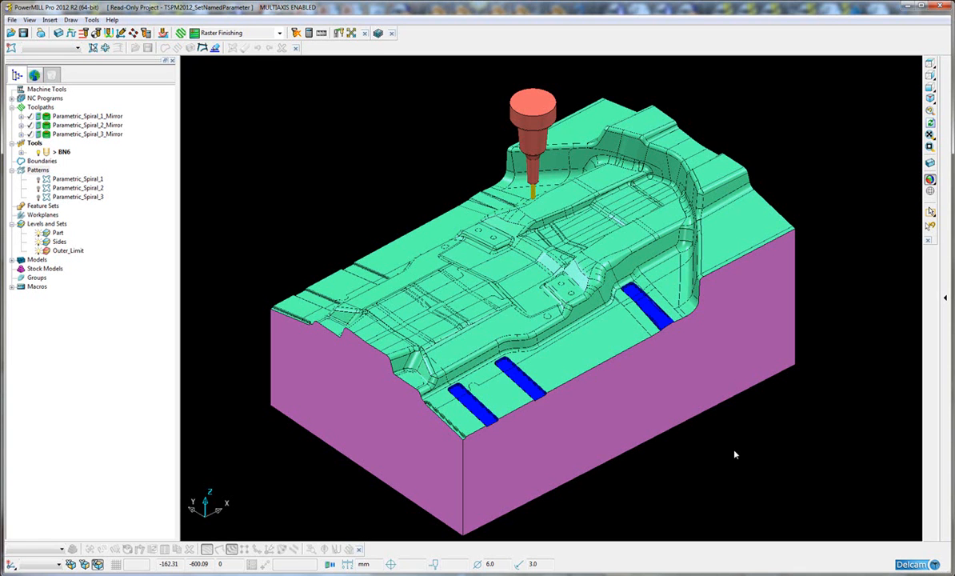
{"action": "mouse_move", "coordinate": [595, 362]}
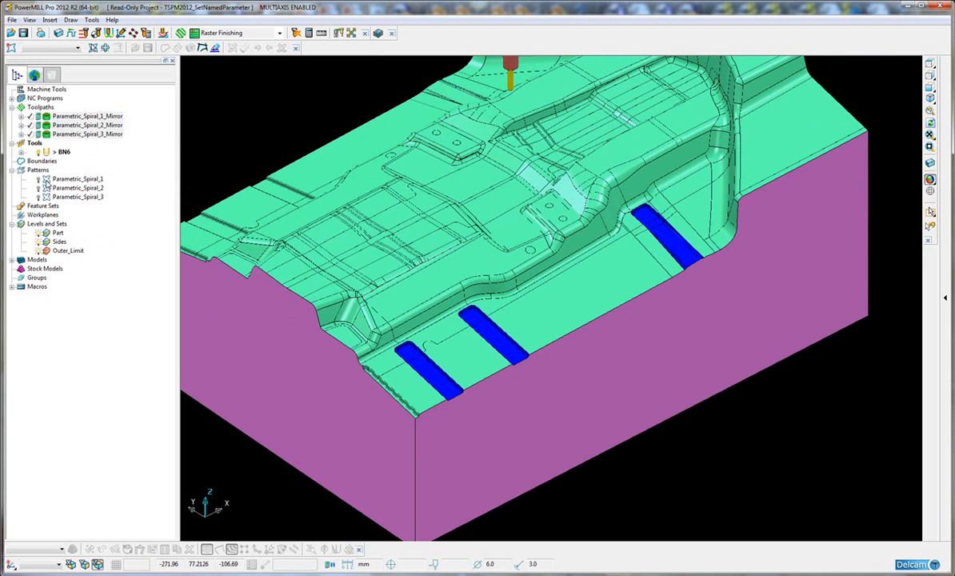
Activate pattern Parametric_Spiral_1 and select the Outer_Limit boundary under Levels and Sets.
{"action": "left_click", "coordinate": [78, 179]}
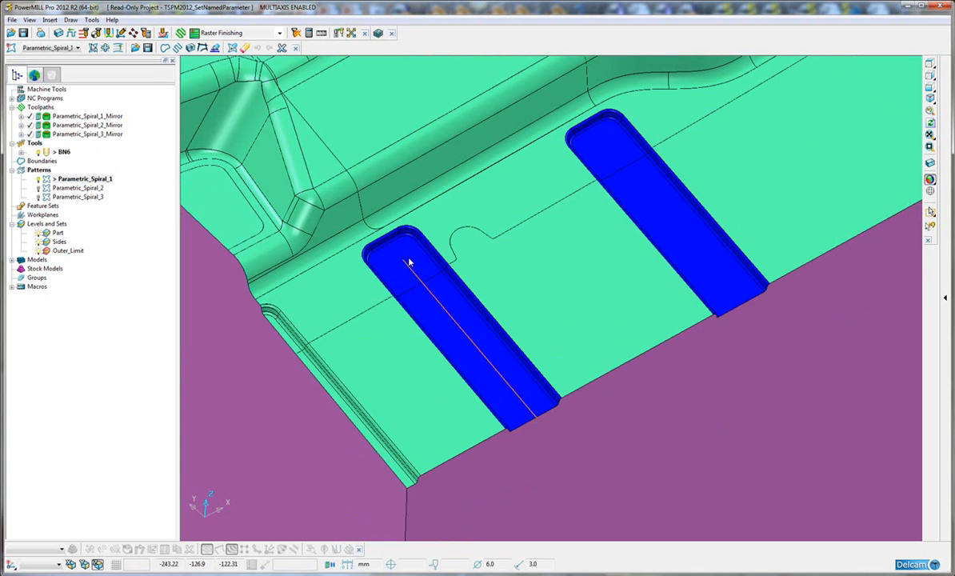
{"action": "mouse_move", "coordinate": [541, 417]}
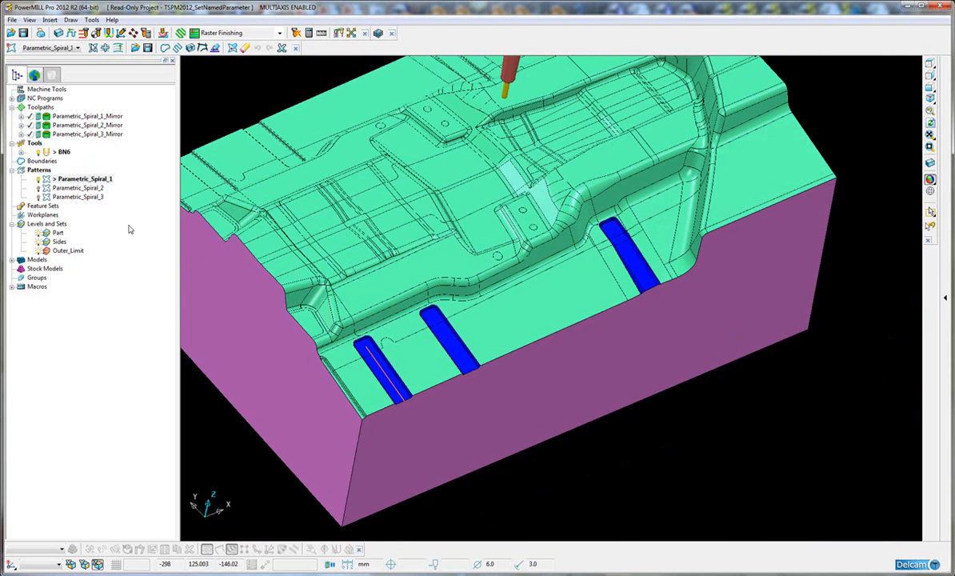
{"action": "left_click", "coordinate": [68, 250]}
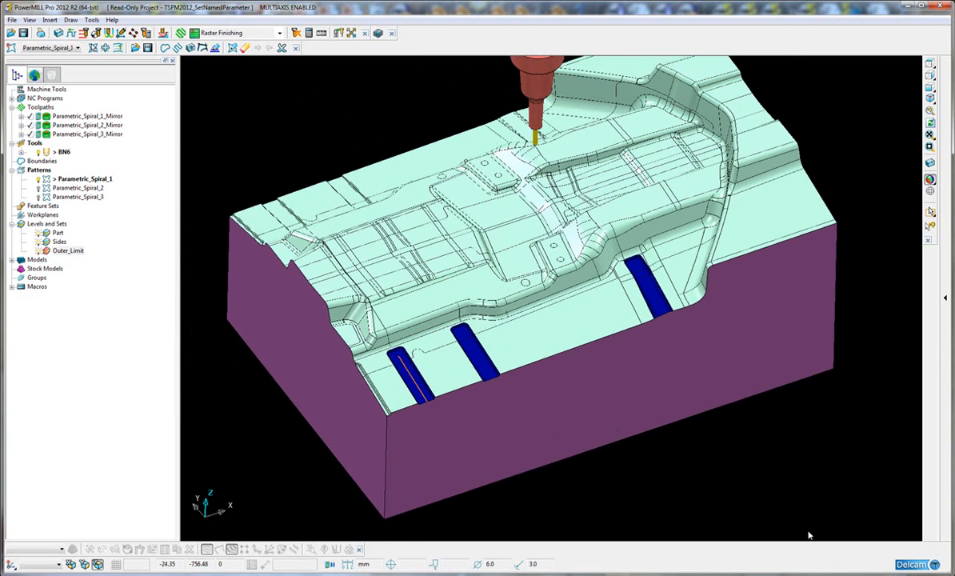
{"action": "left_click", "coordinate": [68, 251]}
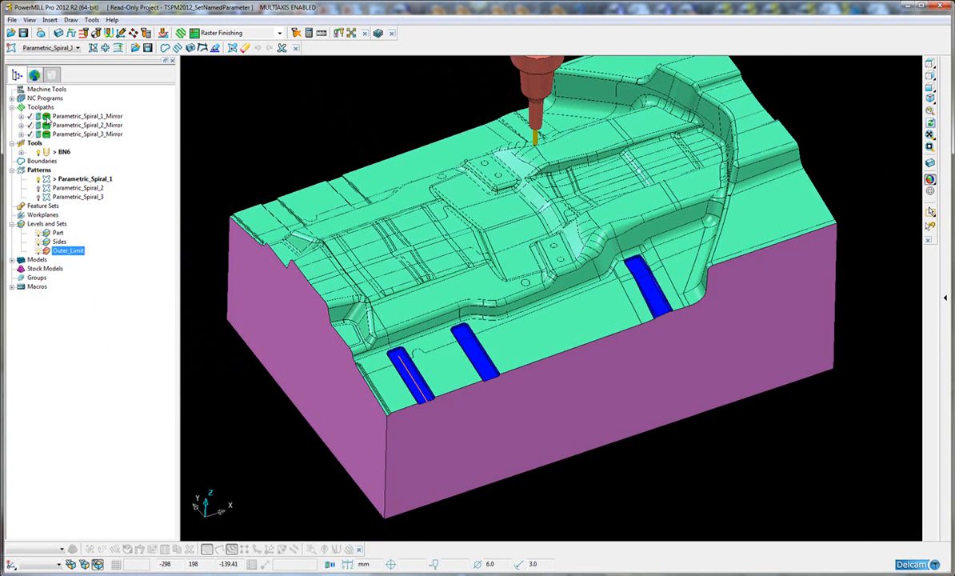
Recalculate Parametric_Spiral_1_Mirror in Parametric Spiral Finishing and dismiss the trimmed-spiral warning.
{"action": "left_click", "coordinate": [88, 116]}
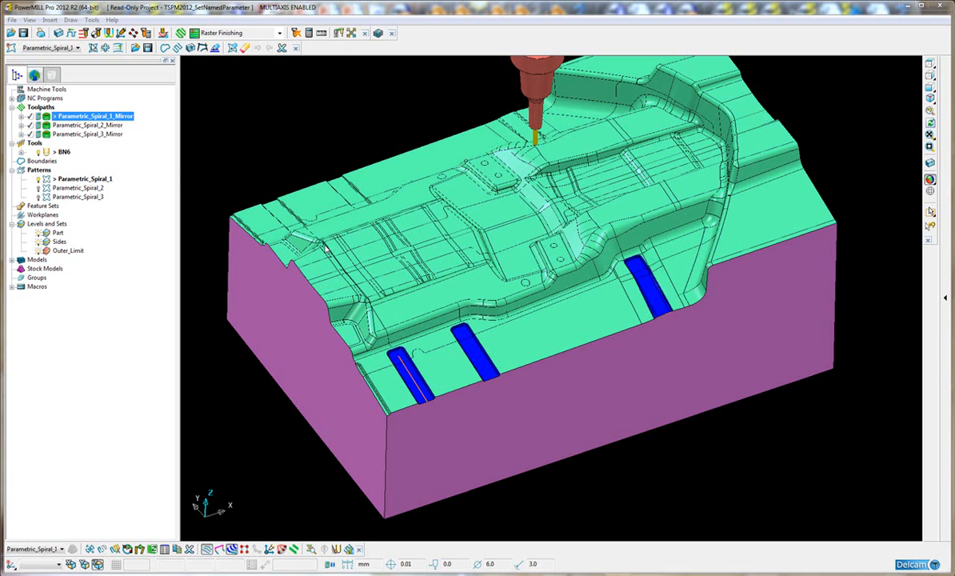
{"action": "double_click", "coordinate": [94, 116]}
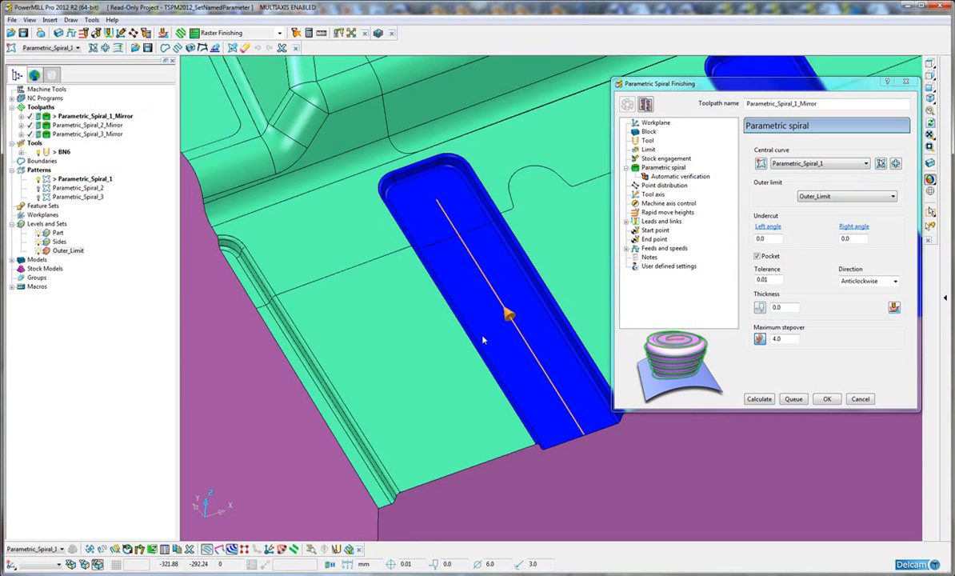
{"action": "left_click", "coordinate": [758, 398]}
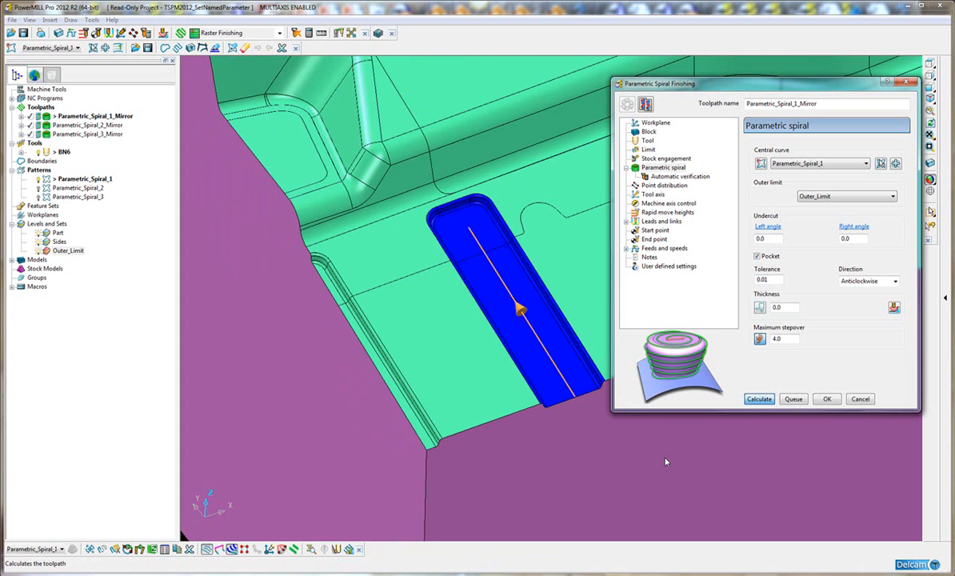
{"action": "left_click", "coordinate": [758, 399]}
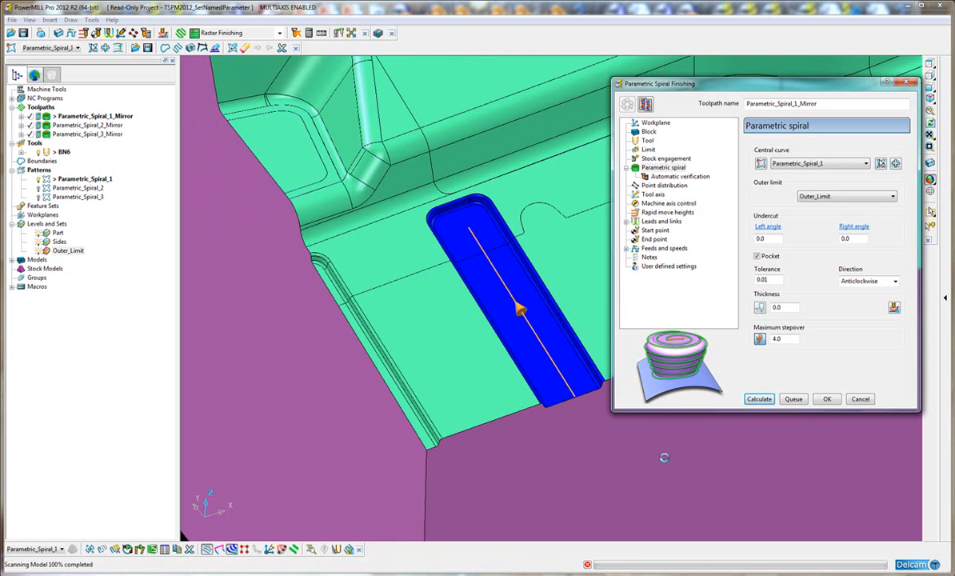
{"action": "left_click", "coordinate": [758, 398]}
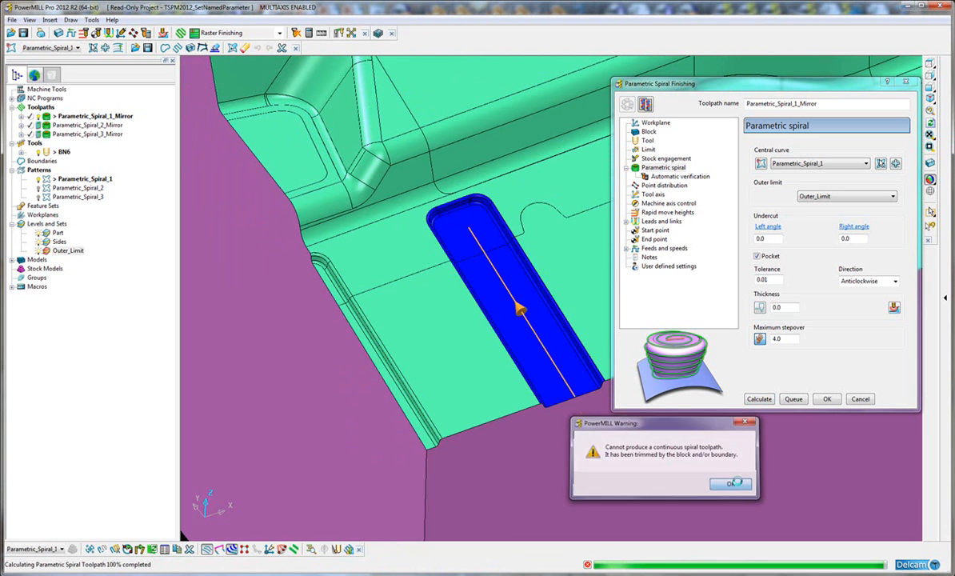
{"action": "left_click", "coordinate": [729, 483]}
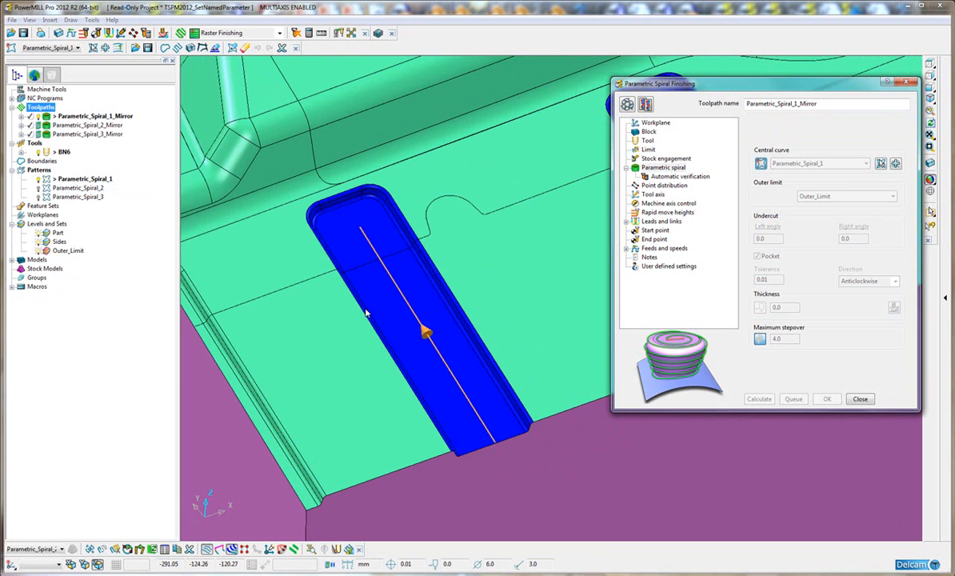
Close the Parametric Spiral Finishing dialog.
{"action": "left_click", "coordinate": [758, 398]}
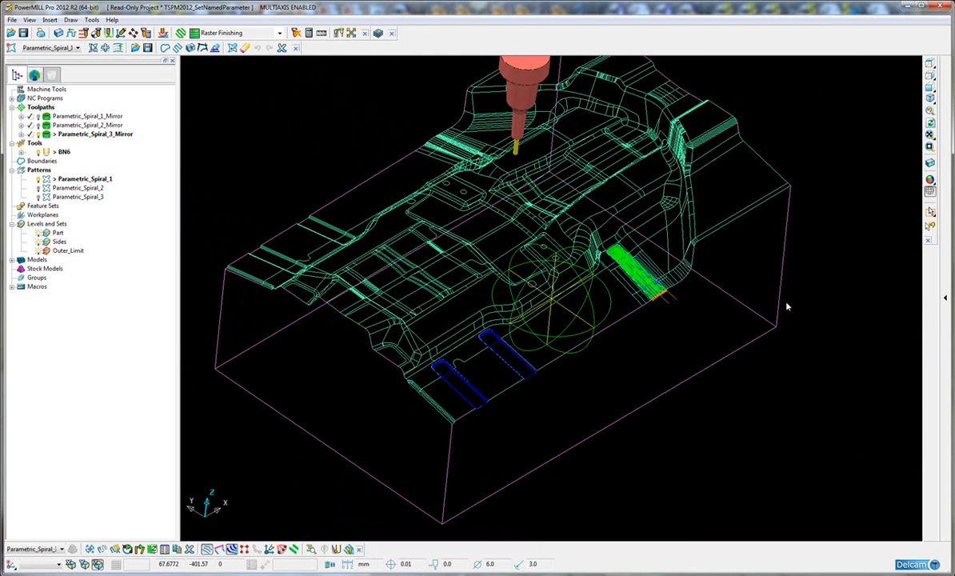
Mirror the three selected spiral toolpaths with Edit > Transform, creating the _Mirror_1 copies.
{"action": "left_click", "coordinate": [88, 116]}
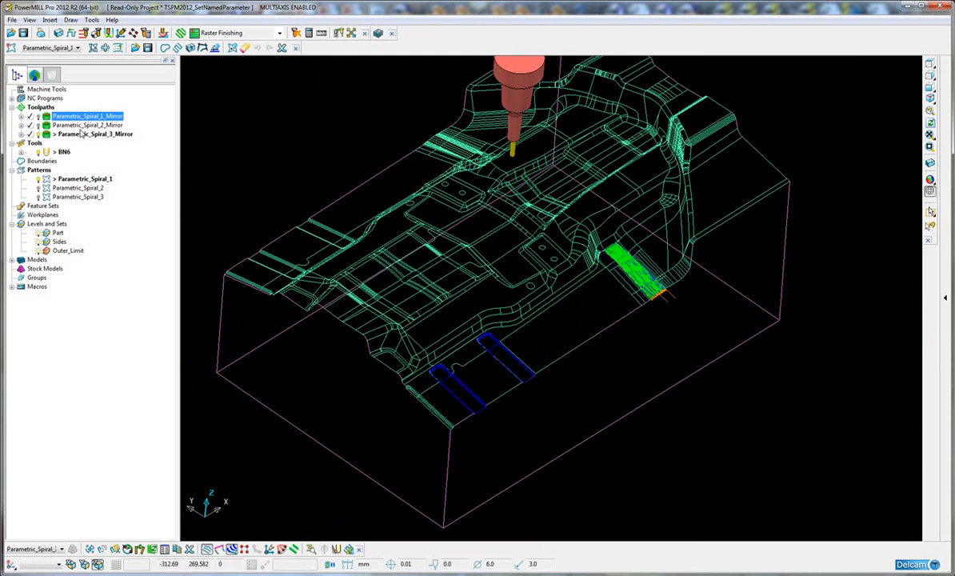
{"action": "right_click", "coordinate": [94, 134]}
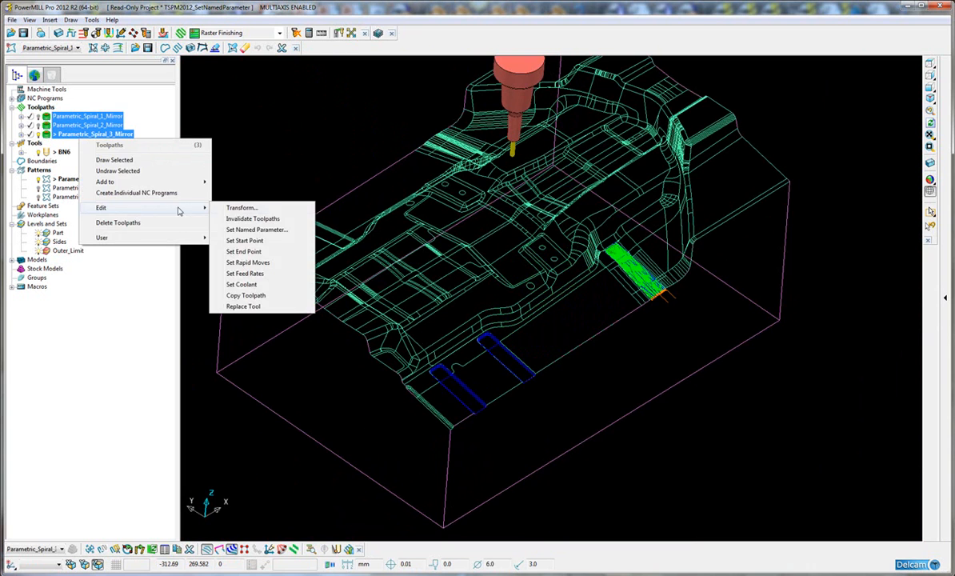
{"action": "left_click", "coordinate": [243, 207]}
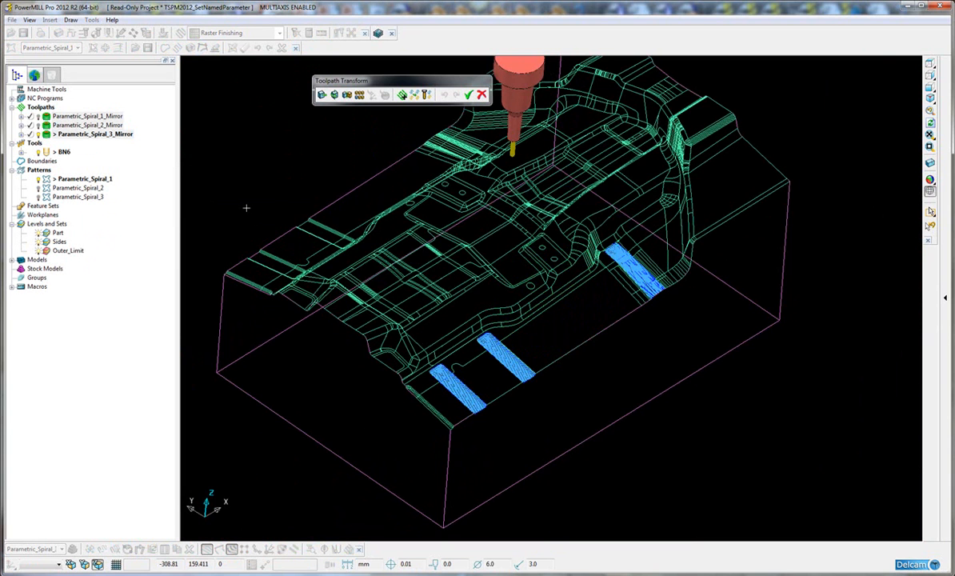
{"action": "left_click", "coordinate": [345, 95]}
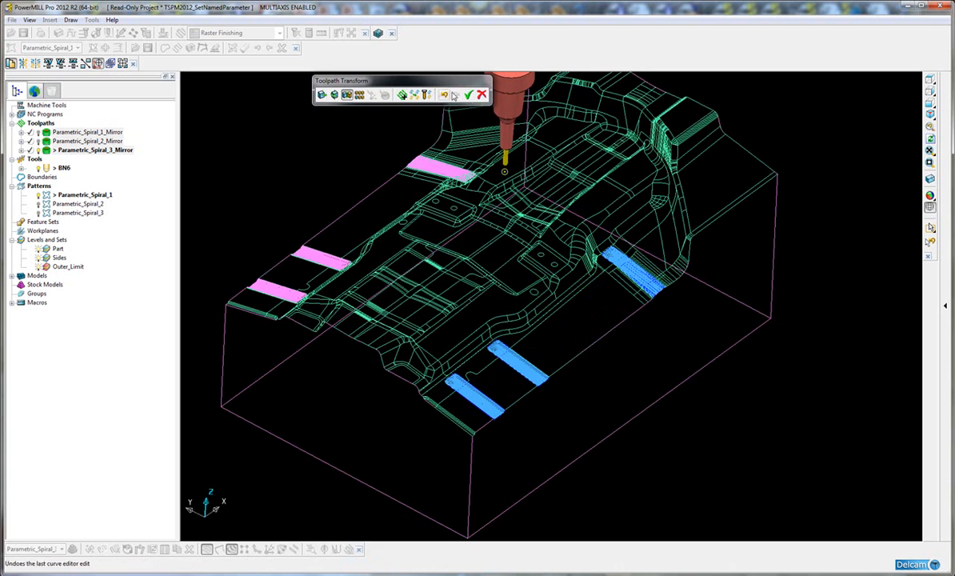
{"action": "left_click", "coordinate": [468, 95]}
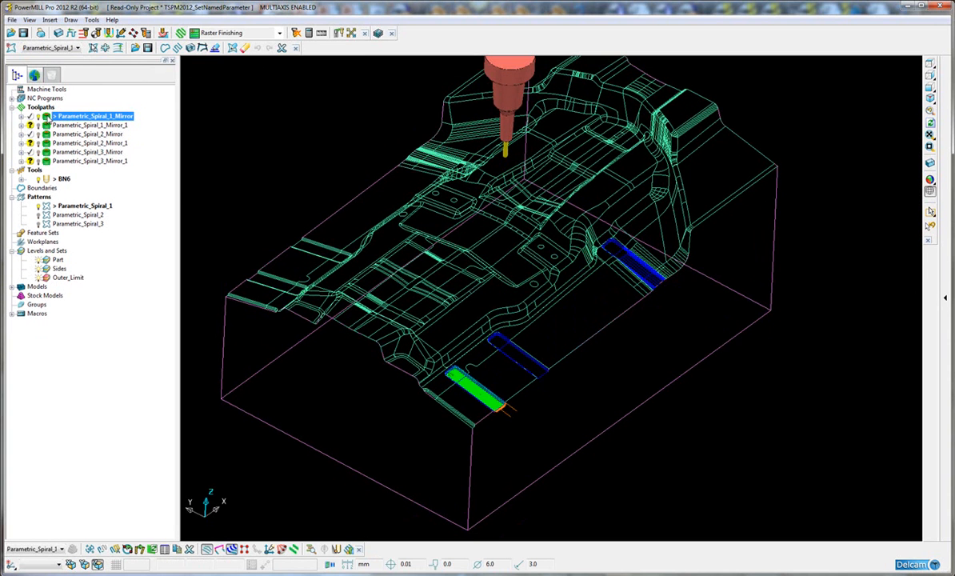
Set Parametric_Spiral_1_Mirror_1's short links to Circular arc and accept the leads and links.
{"action": "left_click", "coordinate": [96, 125]}
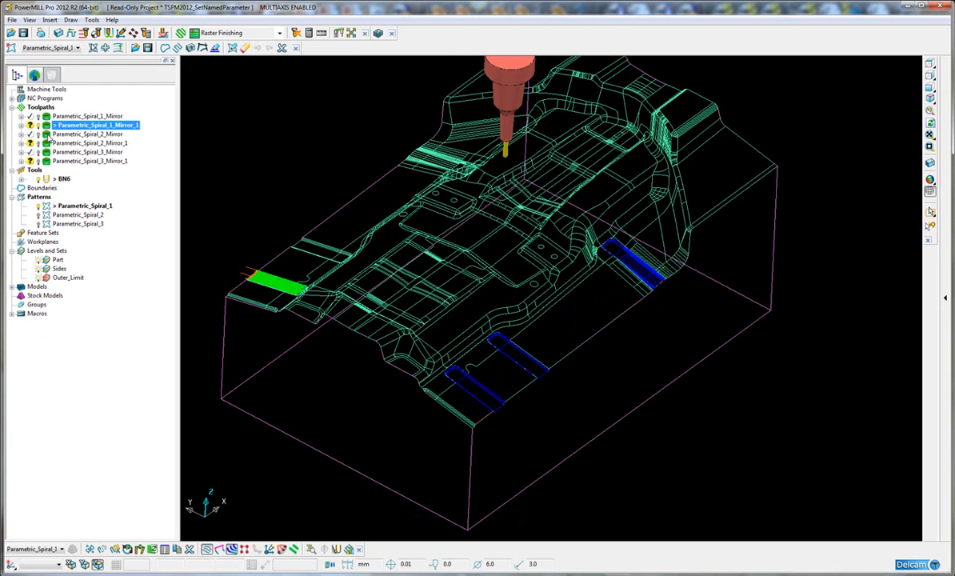
{"action": "left_click", "coordinate": [93, 116]}
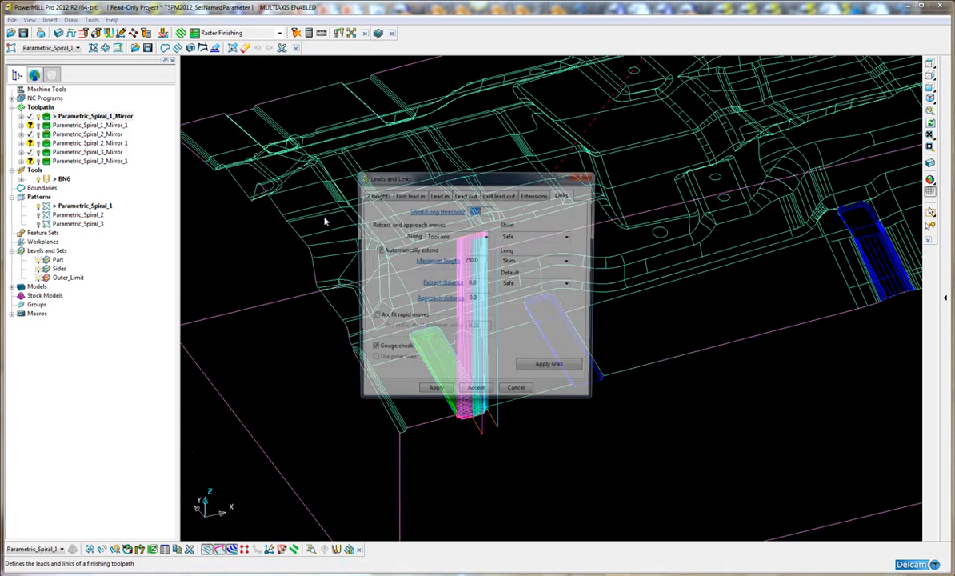
{"action": "left_click_drag", "start_coordinate": [476, 178], "coordinate": [799, 61]}
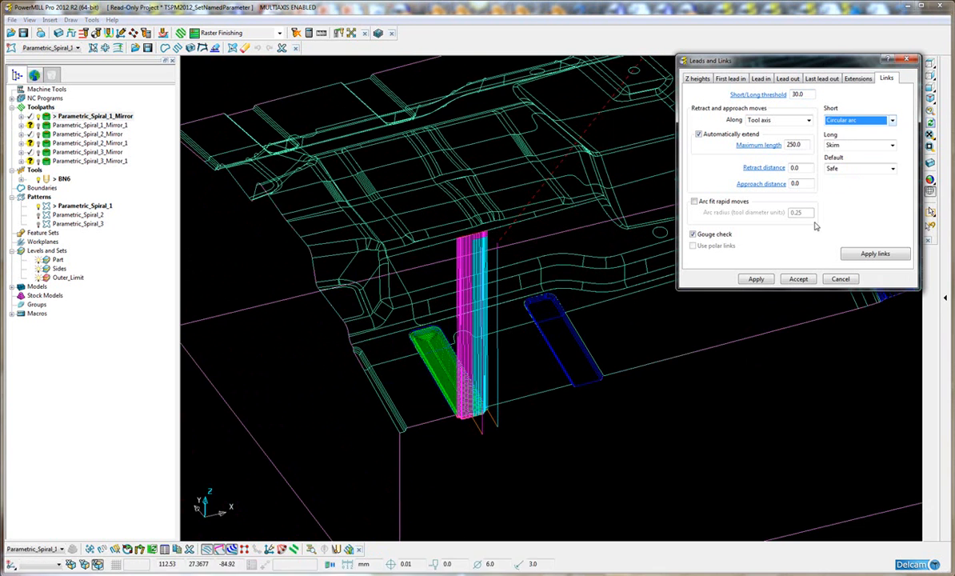
{"action": "left_click", "coordinate": [797, 278]}
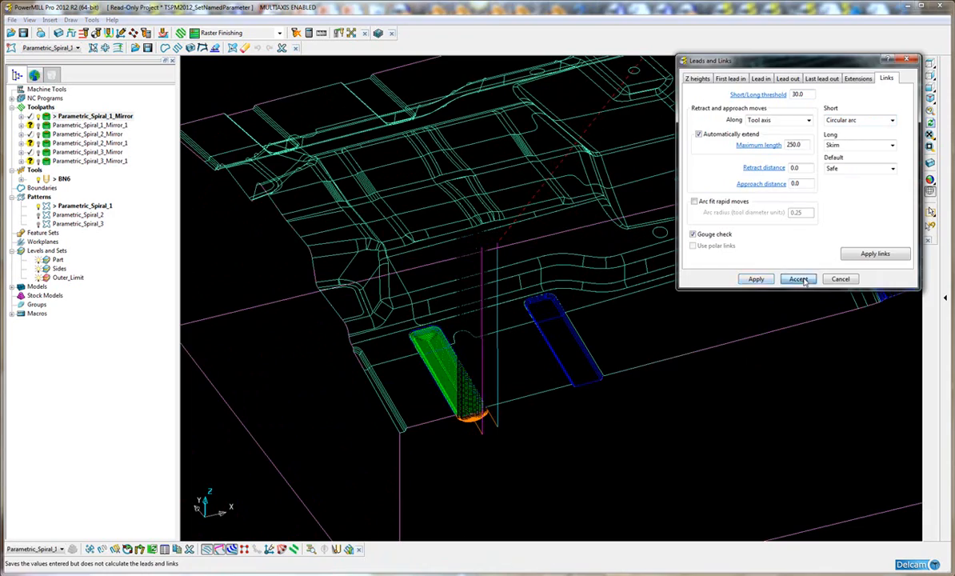
Look up the parameter names behind the link threshold and approach distance fields.
{"action": "left_click", "coordinate": [797, 278]}
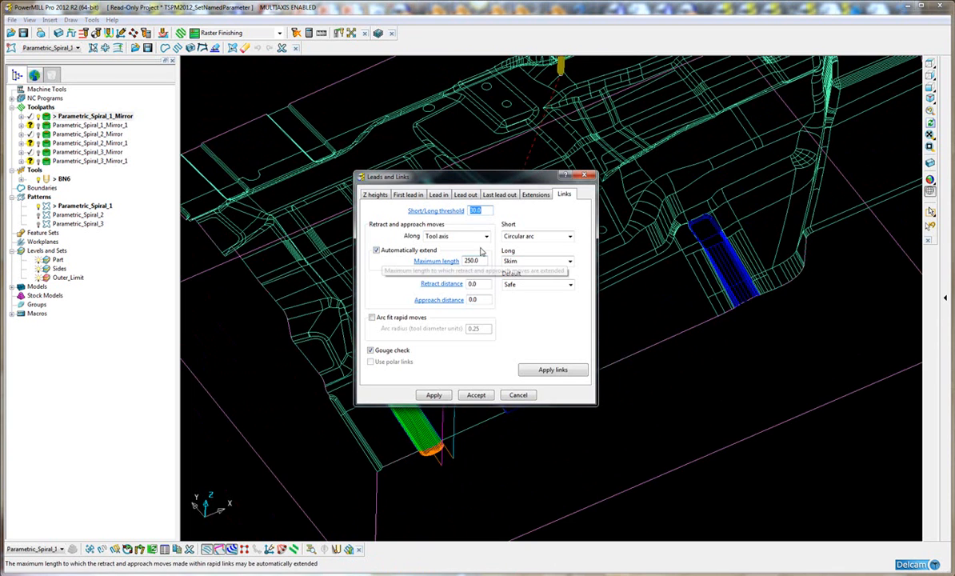
{"action": "mouse_move", "coordinate": [480, 210]}
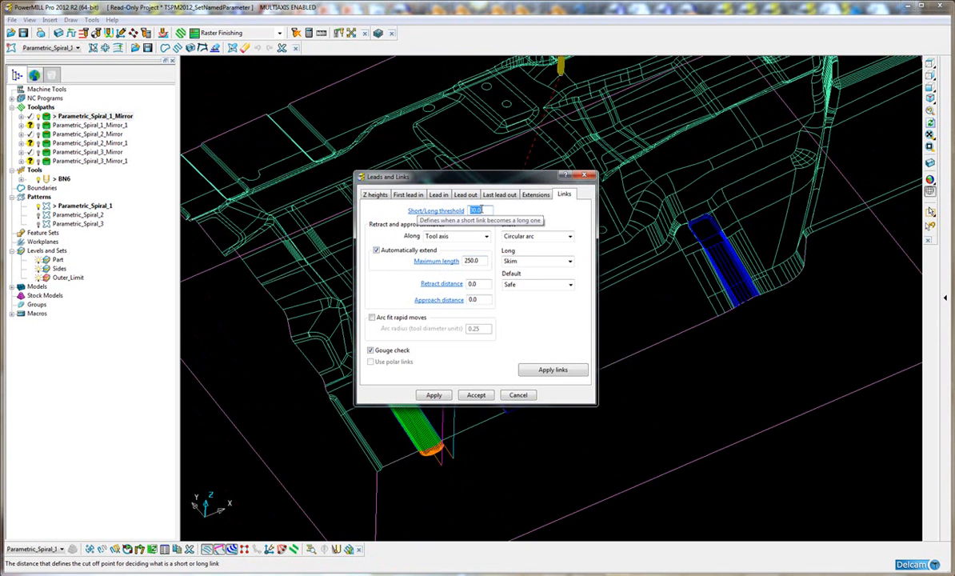
{"action": "right_click", "coordinate": [477, 211]}
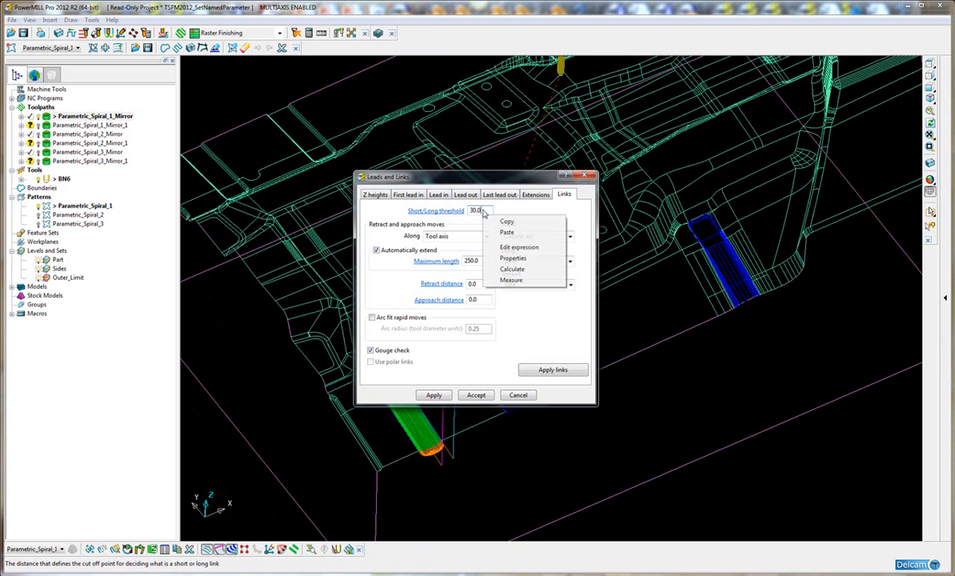
{"action": "left_click", "coordinate": [513, 257]}
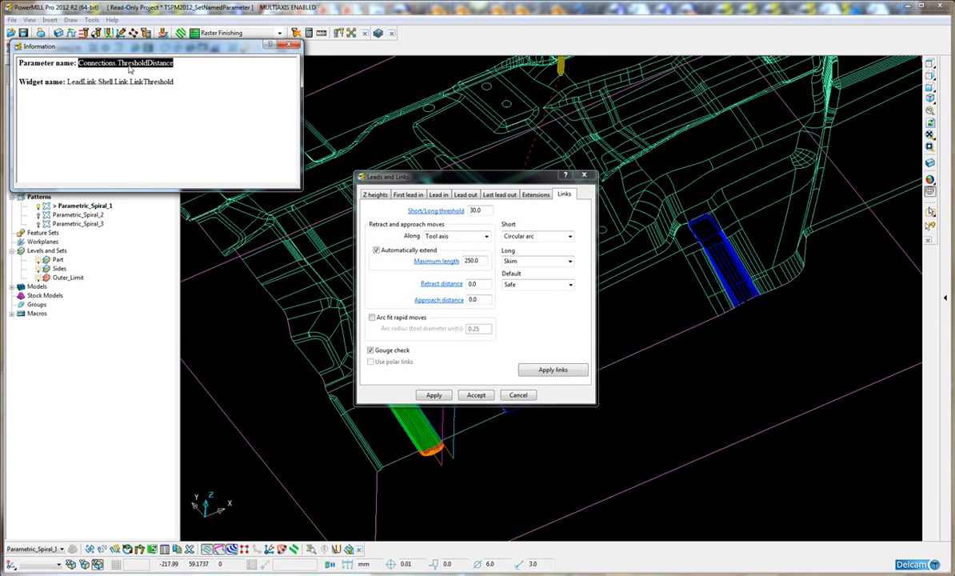
{"action": "mouse_move", "coordinate": [164, 70]}
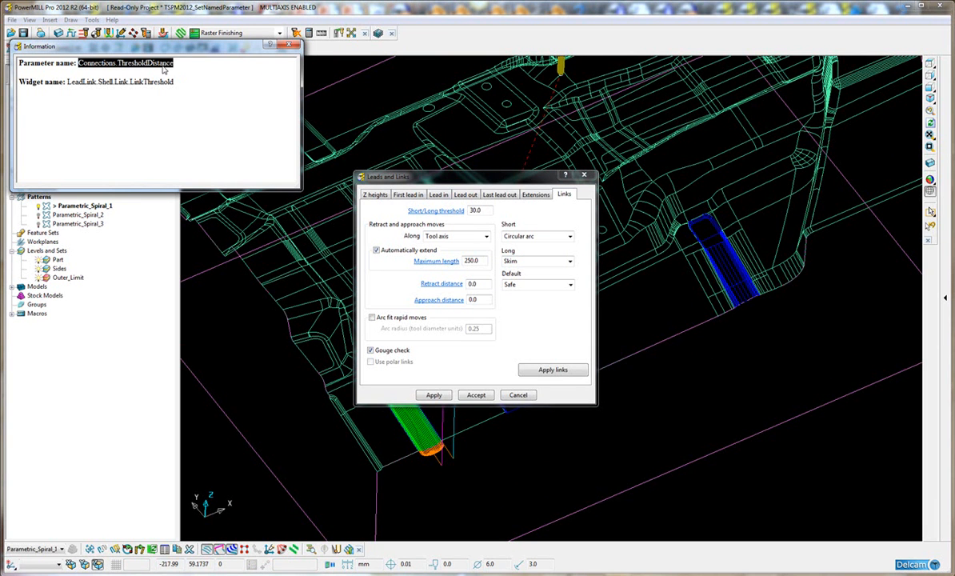
{"action": "right_click", "coordinate": [479, 300]}
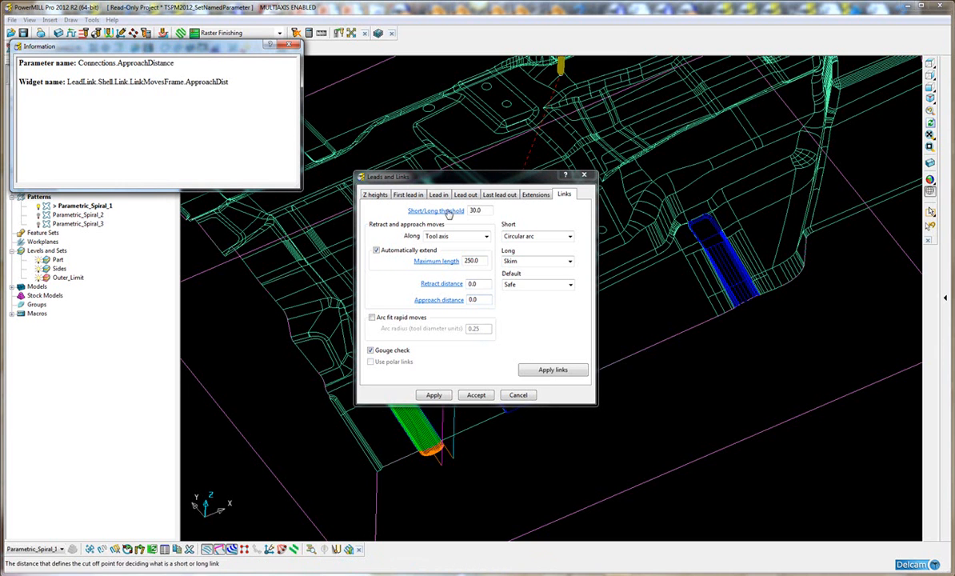
Look up the lead-in distance parameter name and select its Connections prefix.
{"action": "left_click", "coordinate": [439, 194]}
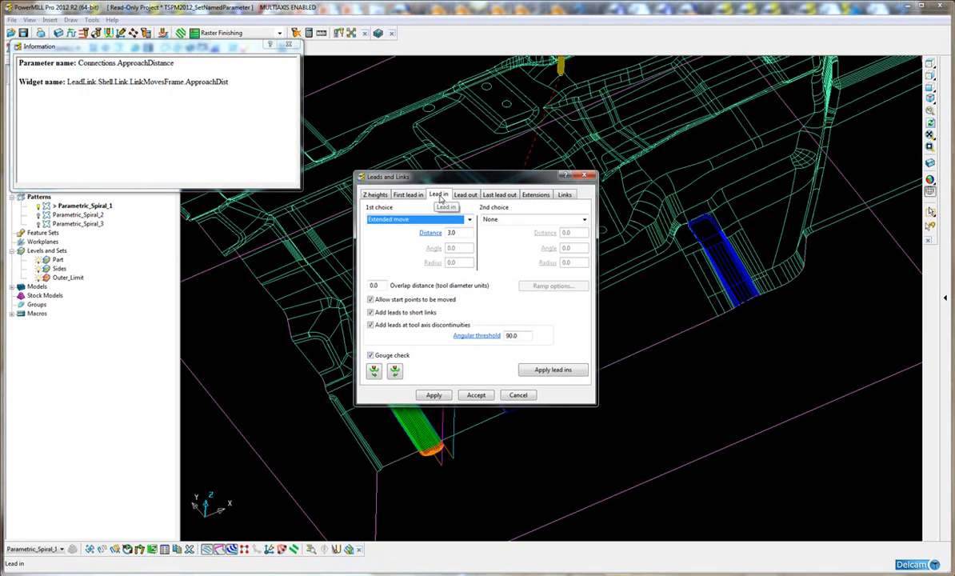
{"action": "right_click", "coordinate": [452, 233]}
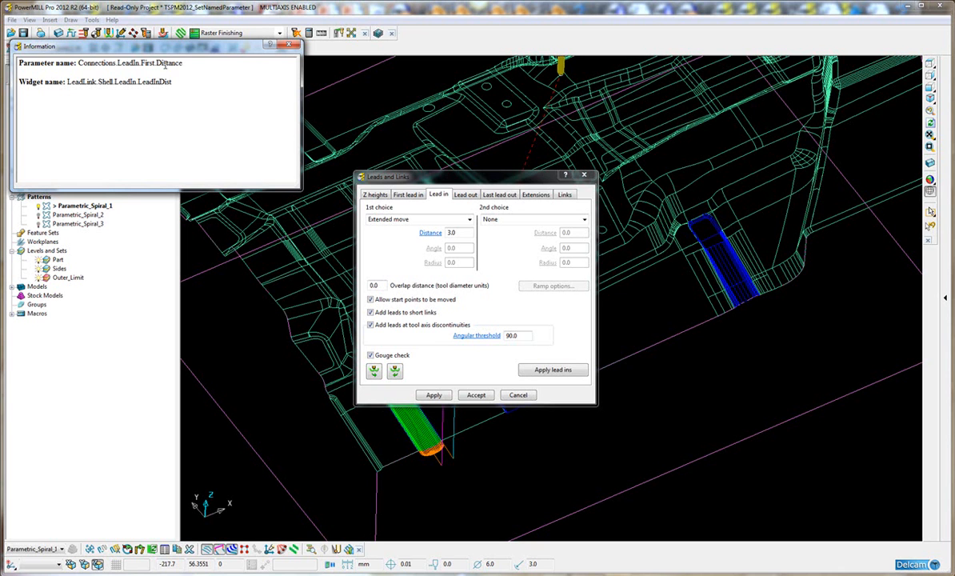
{"action": "double_click", "coordinate": [130, 62]}
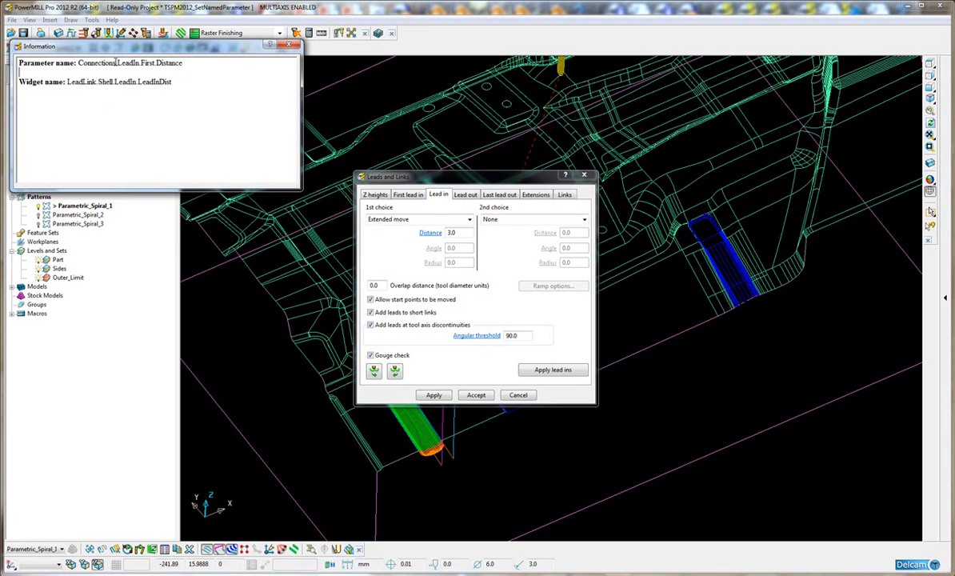
{"action": "right_click", "coordinate": [120, 62]}
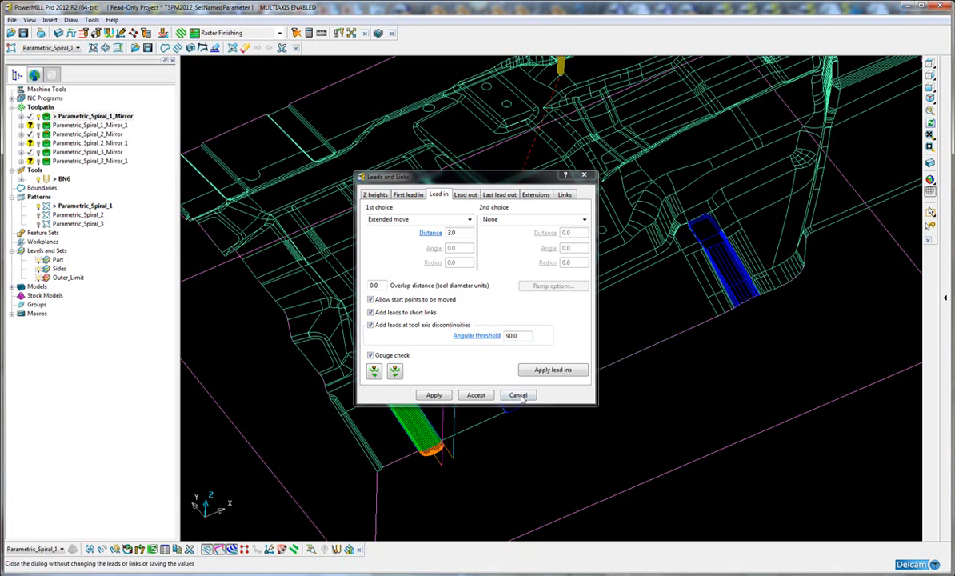
Set the named parameter 'Connections' on the five toolpaths and confirm invalidation.
{"action": "left_click", "coordinate": [518, 394]}
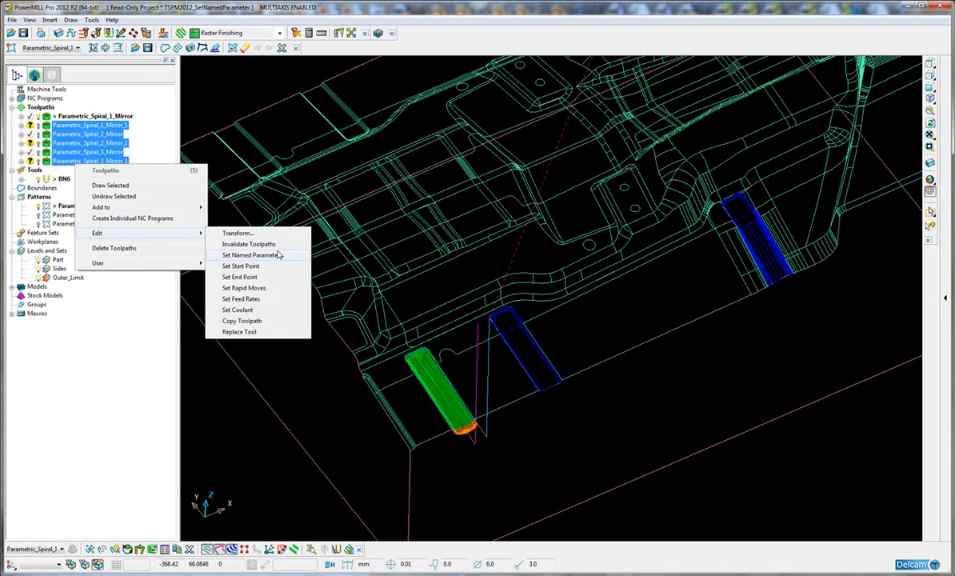
{"action": "left_click", "coordinate": [253, 254]}
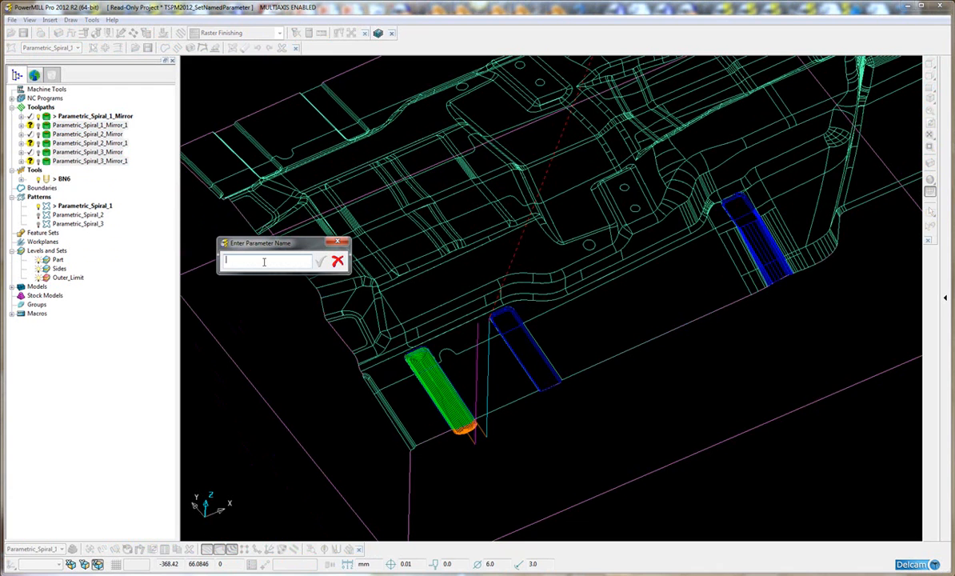
{"action": "type", "text": "Connections"}
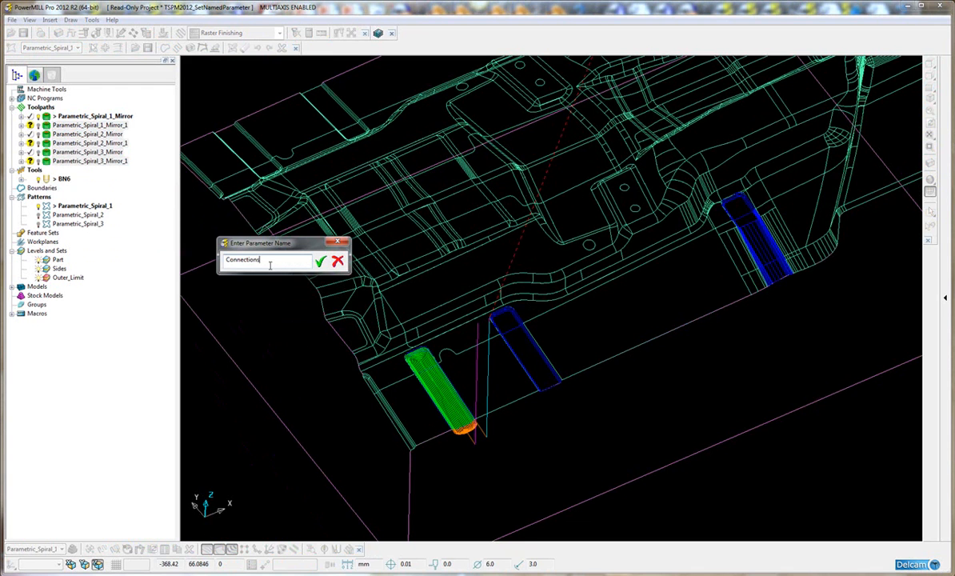
{"action": "left_click", "coordinate": [321, 261]}
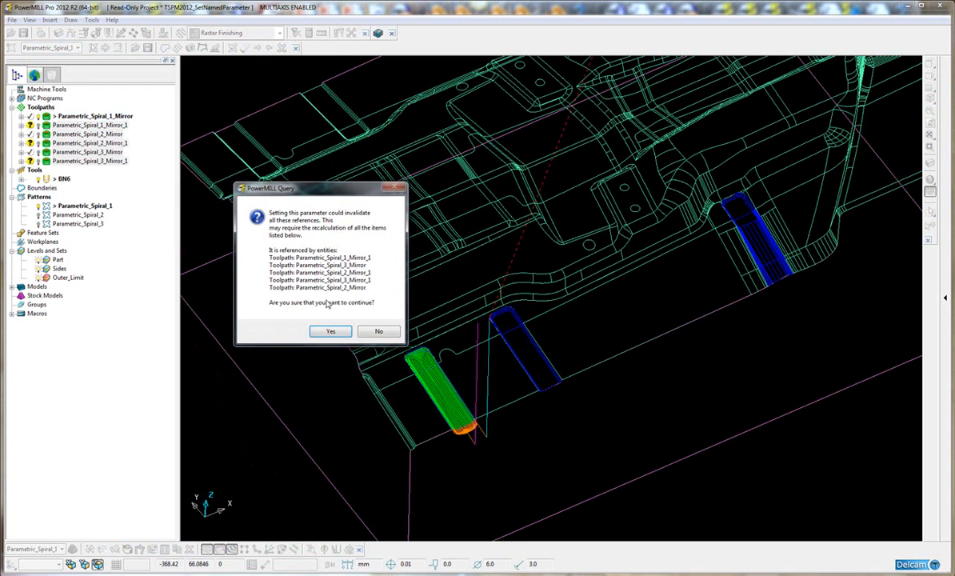
{"action": "left_click", "coordinate": [330, 331]}
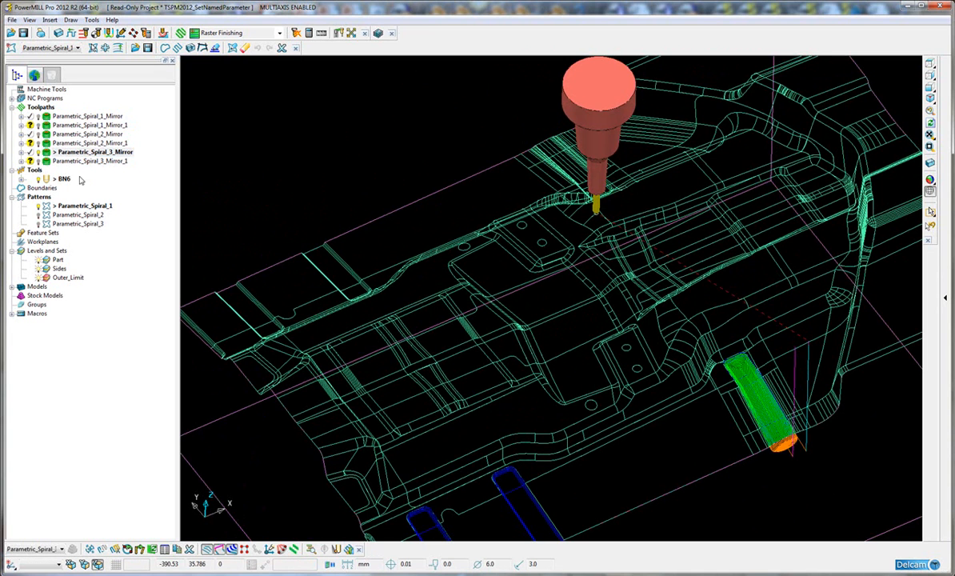
Activate Parametric_Spiral_2_Mirror_1, Parametric_Spiral_2_Mirror, then Parametric_Spiral_1_Mirror_1 to inspect each.
{"action": "left_click", "coordinate": [92, 142]}
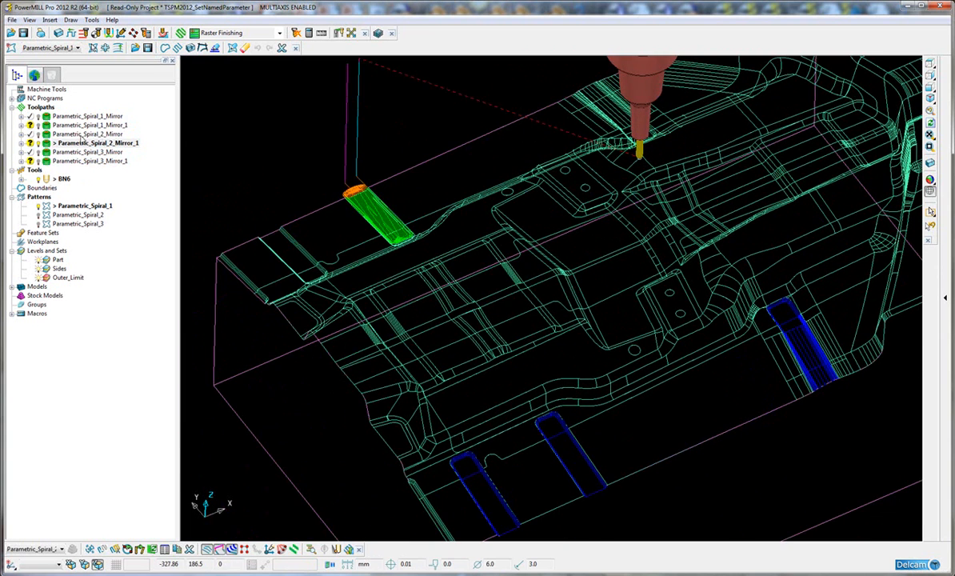
{"action": "left_click", "coordinate": [88, 134]}
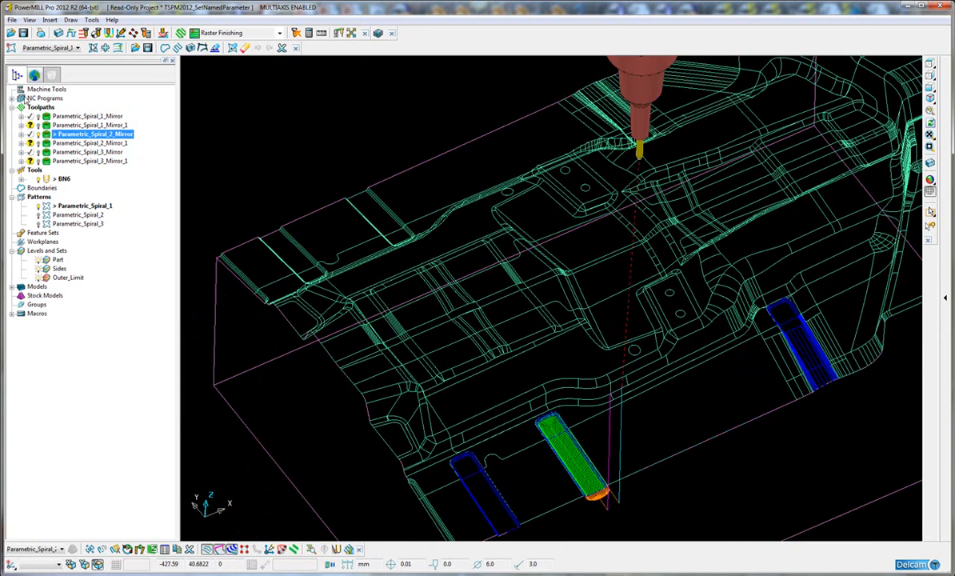
{"action": "left_click", "coordinate": [94, 124]}
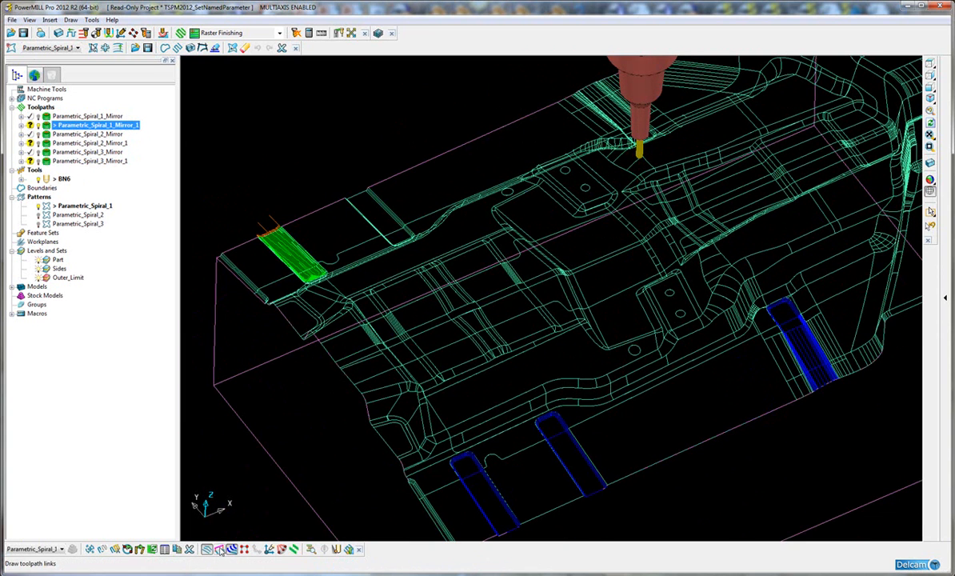